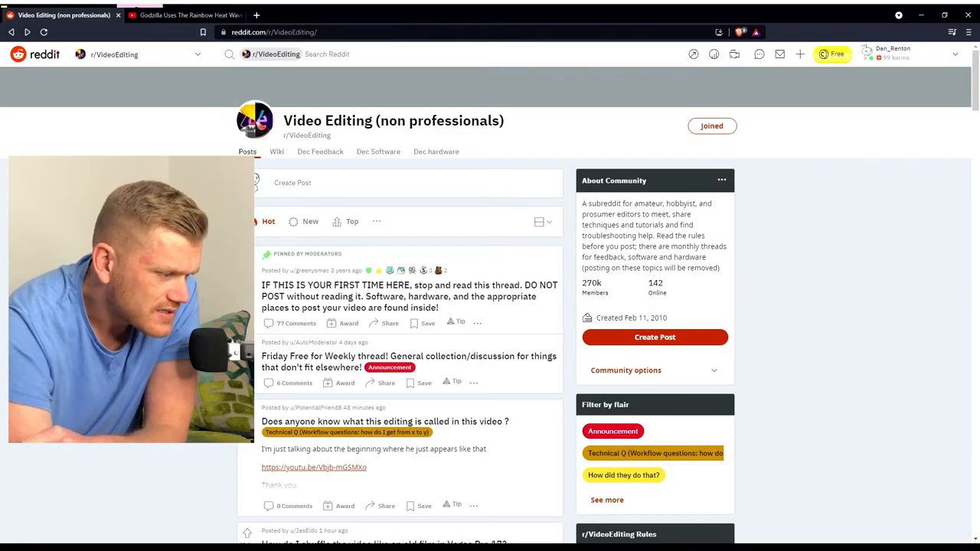
Scroll the subreddit feed and open the 'How do I change color like this?' post.
scroll(down, 3)
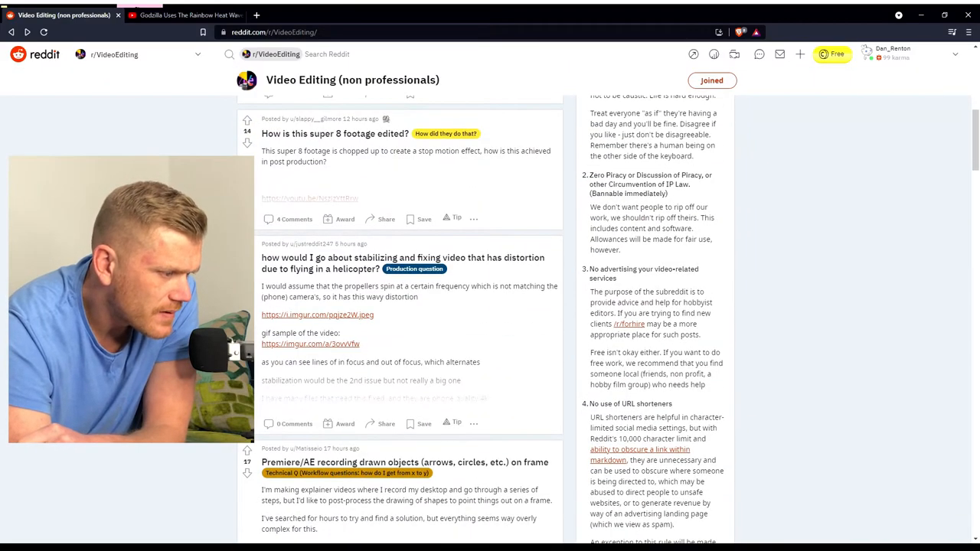
scroll(down, 3)
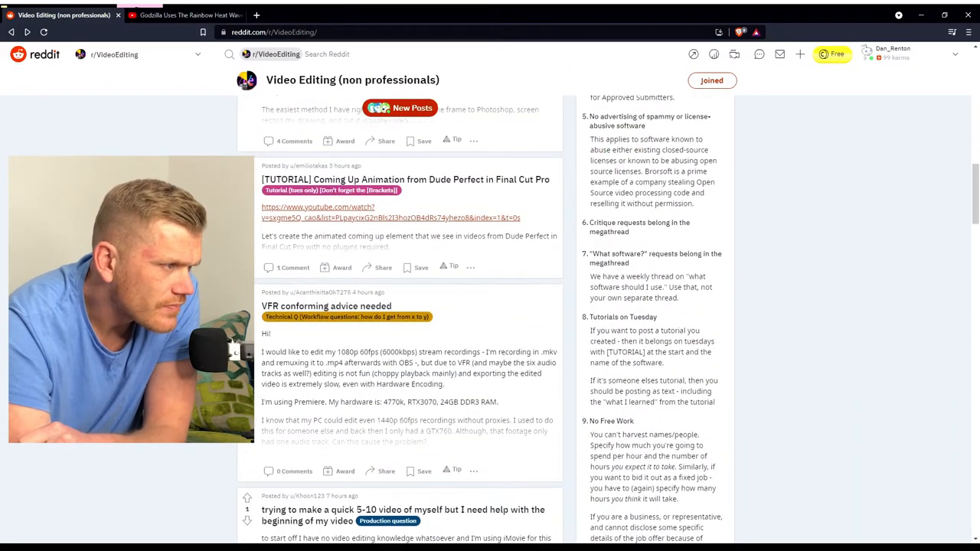
scroll(down, 3)
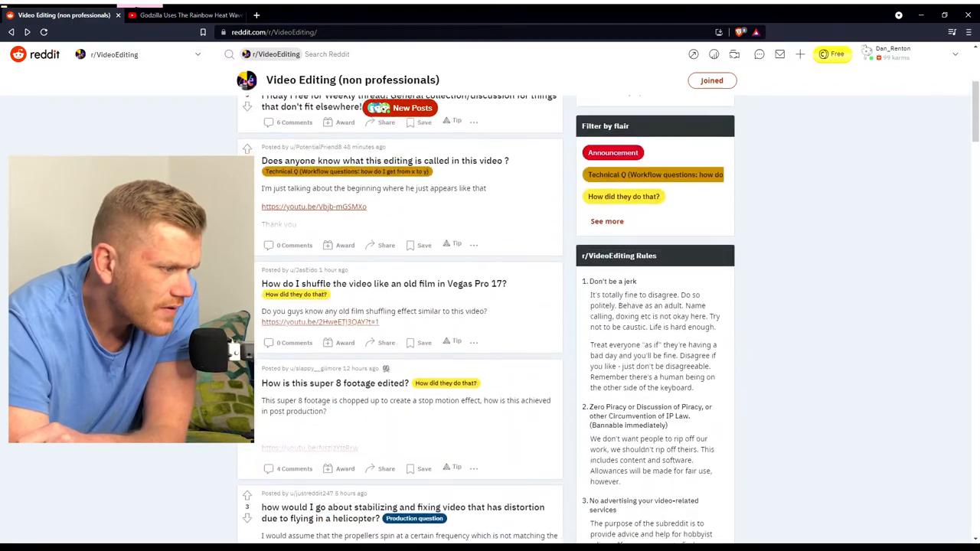
scroll(down, 3)
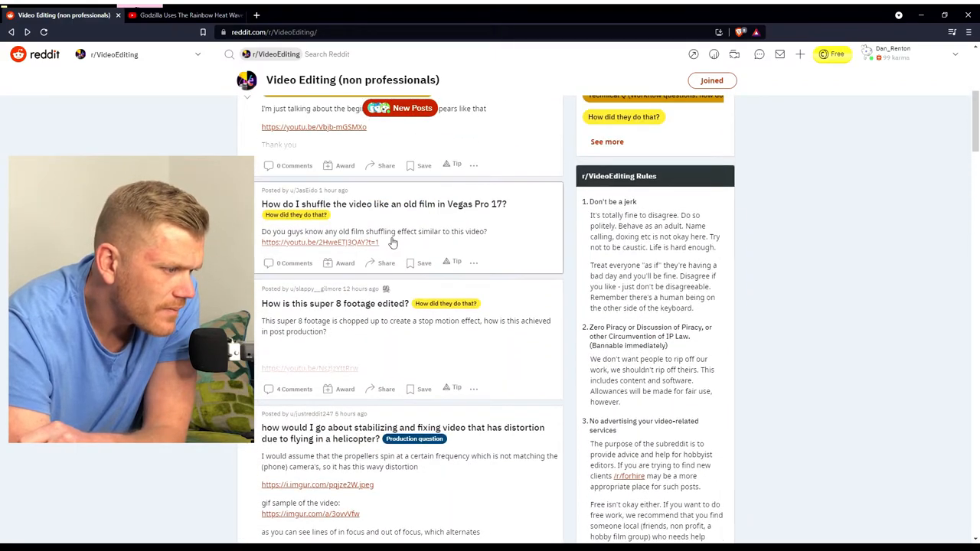
scroll(up, 3)
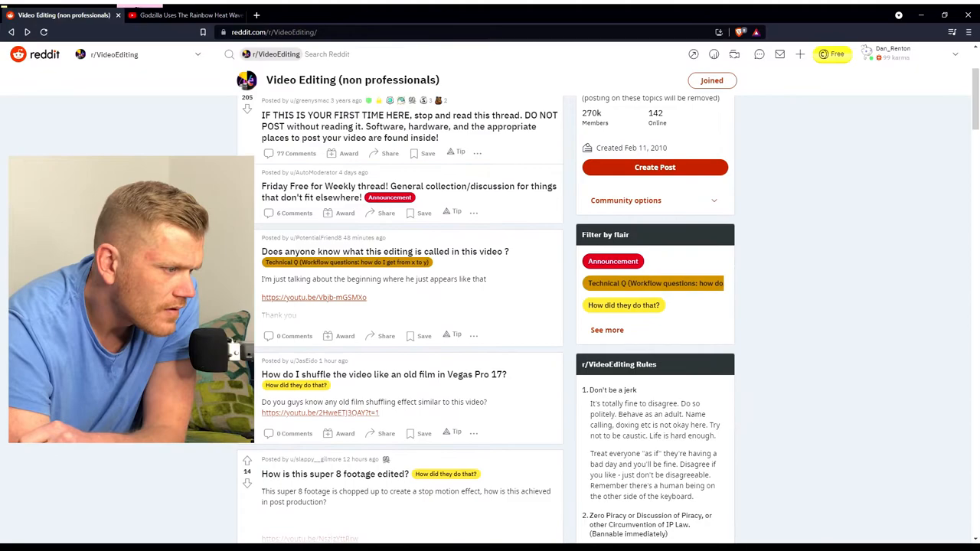
scroll(down, 3)
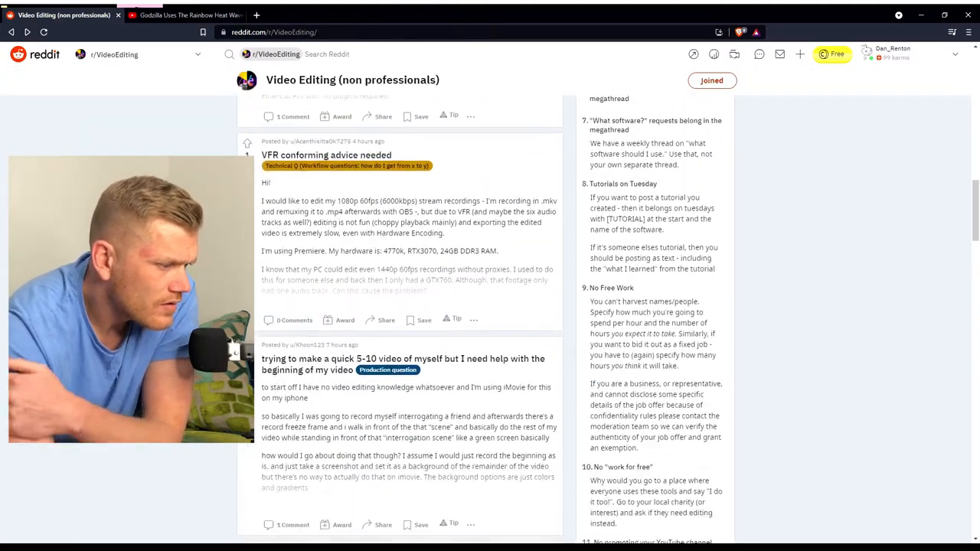
scroll(down, 3)
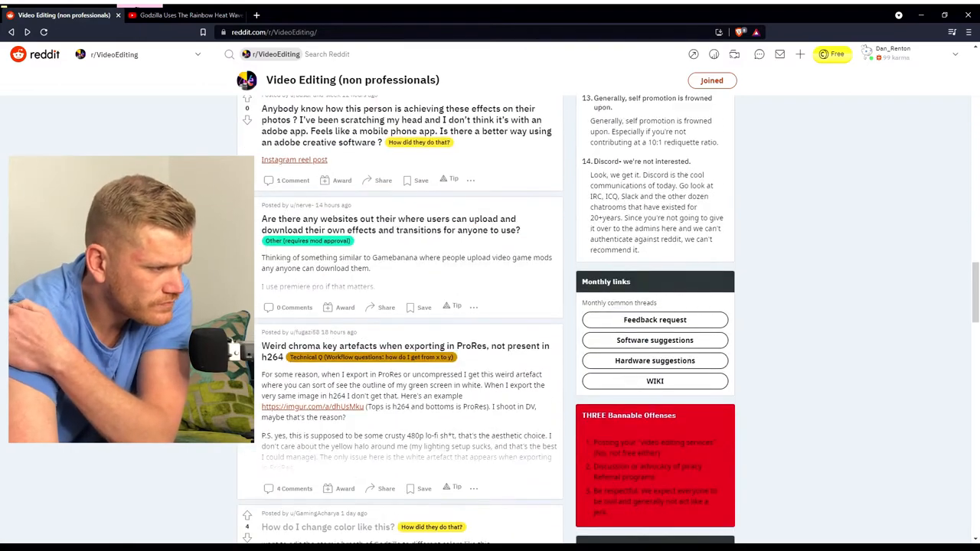
scroll(down, 3)
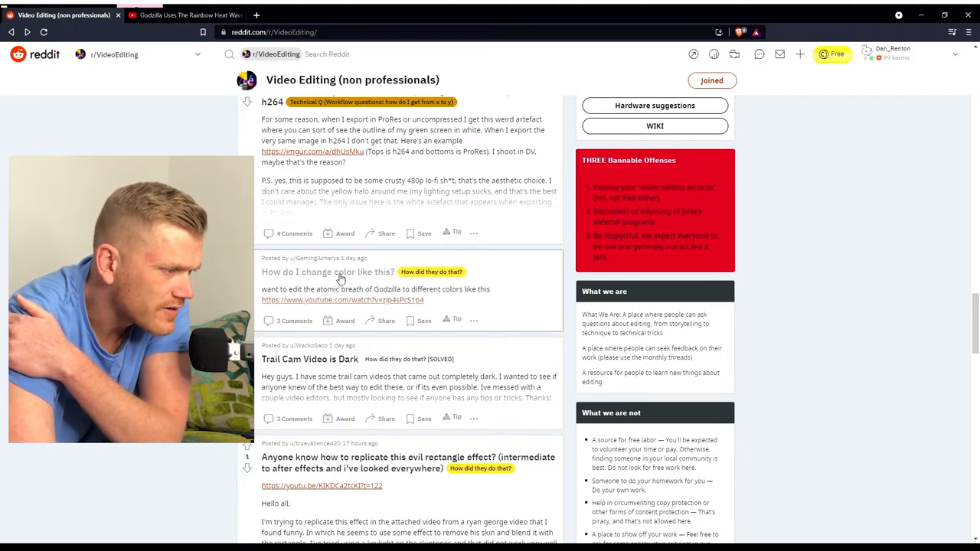
click(328, 273)
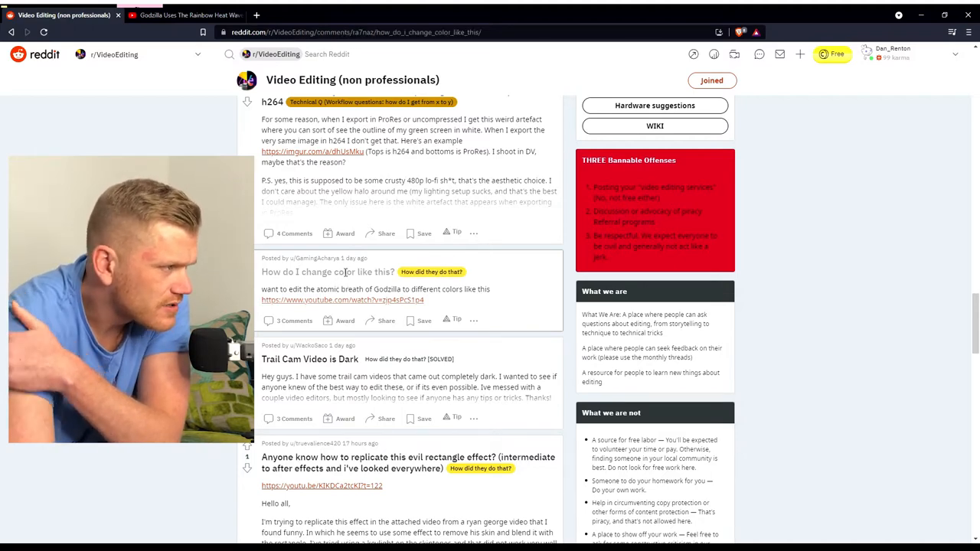
click(327, 272)
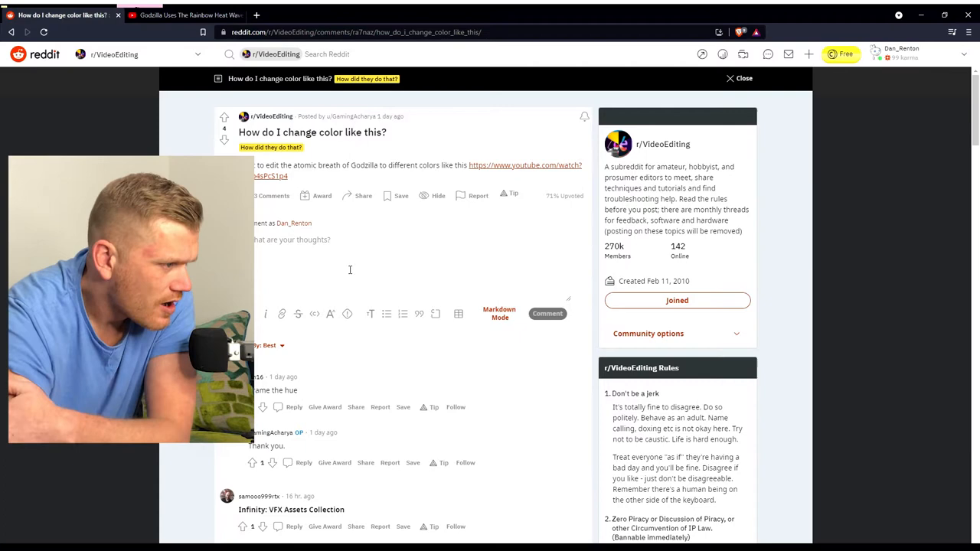
mouse_move(349, 157)
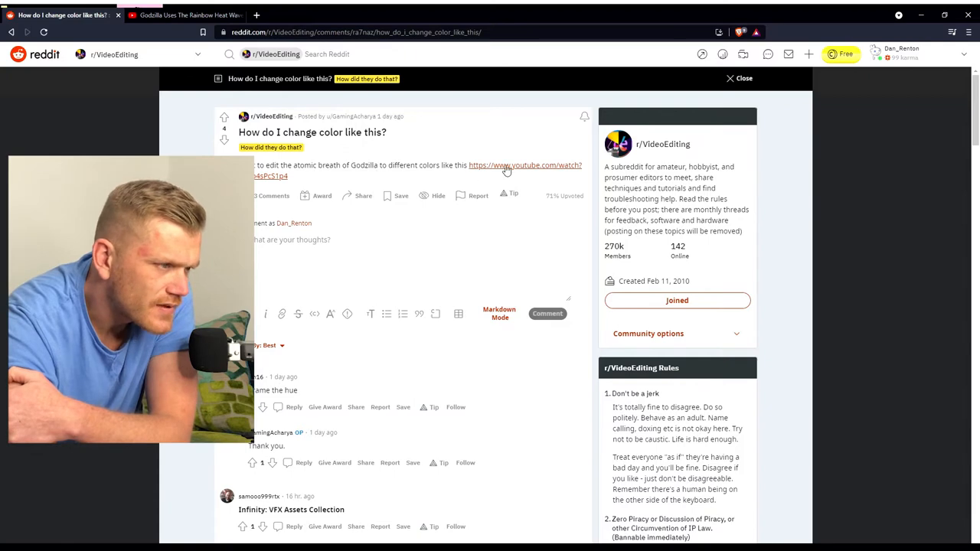
Follow the post's YouTube link and play the Godzilla rainbow heat wave clip.
click(524, 165)
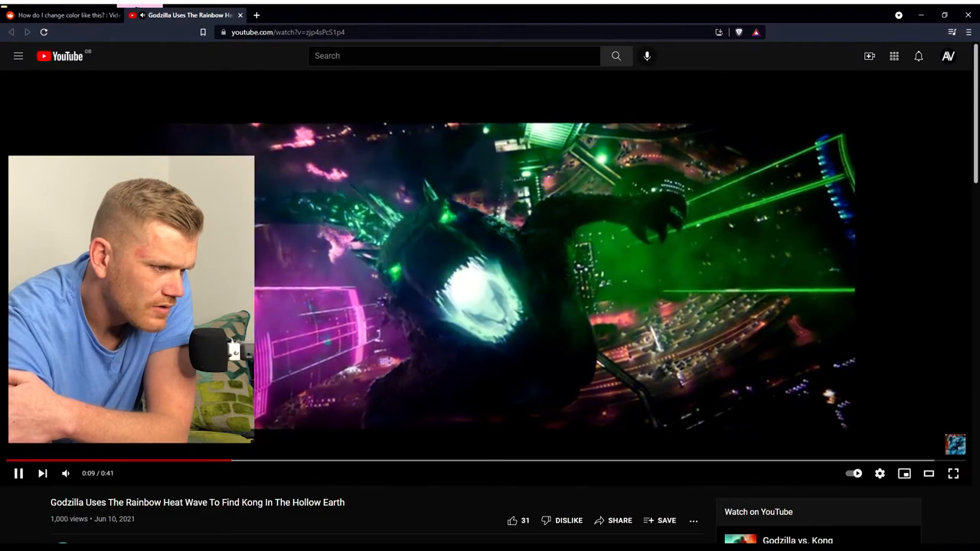
mouse_move(270, 302)
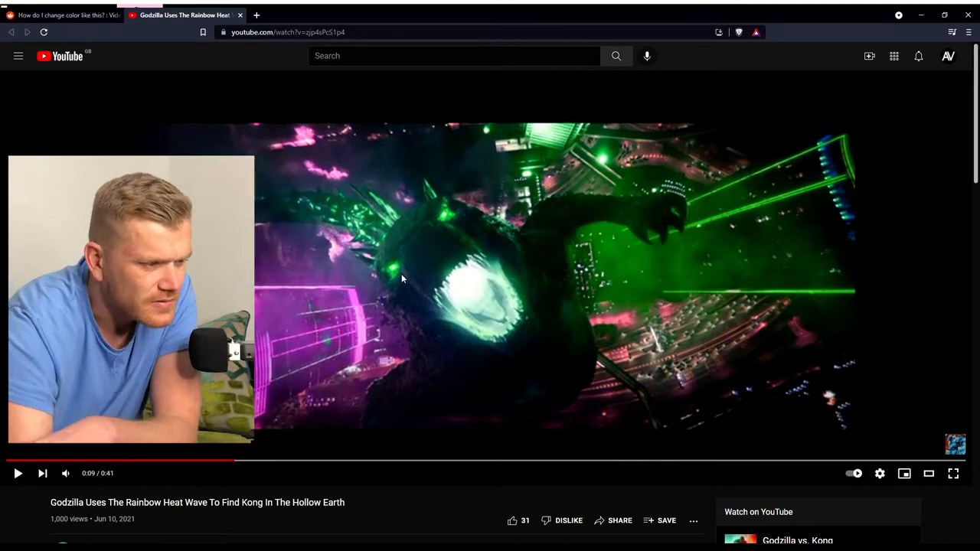
click(18, 474)
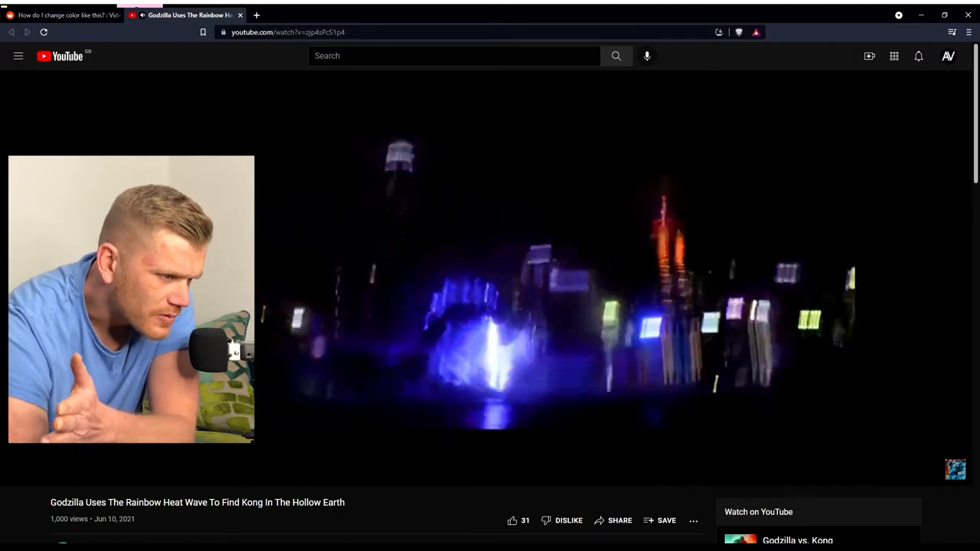
mouse_move(422, 254)
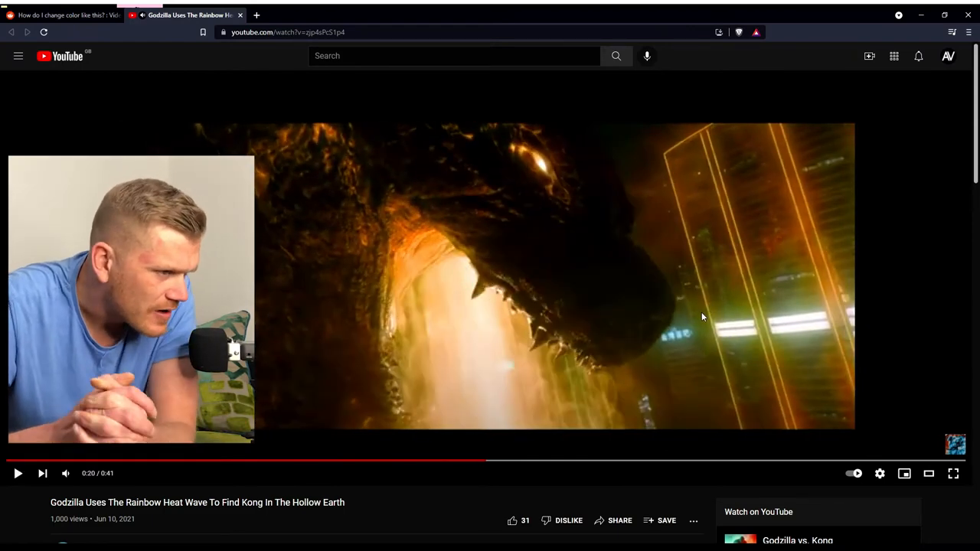
mouse_move(391, 462)
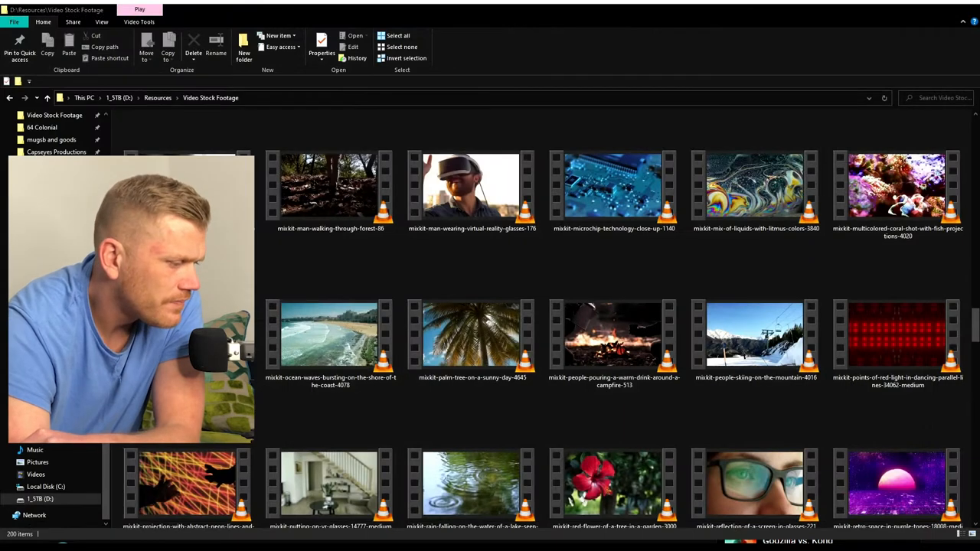
click(472, 336)
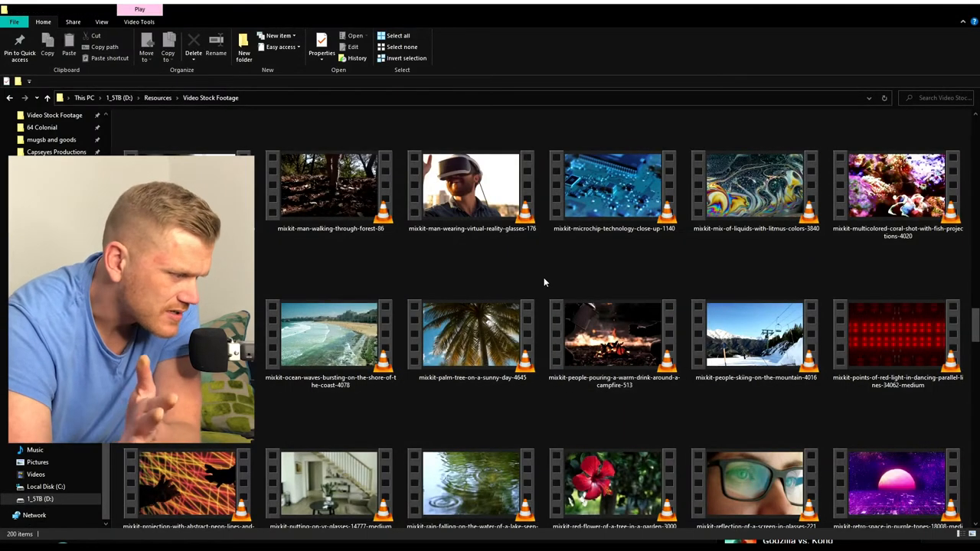
scroll(down, 3)
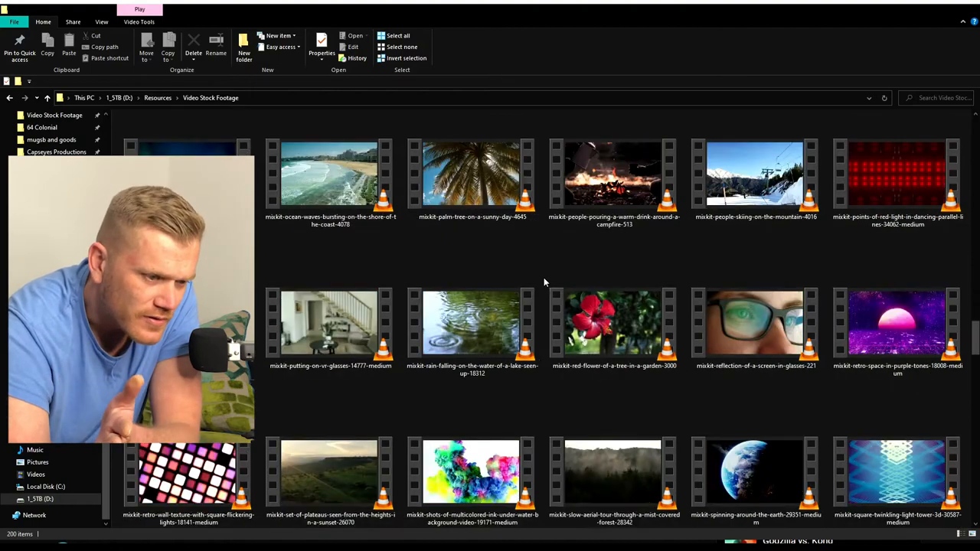
scroll(down, 3)
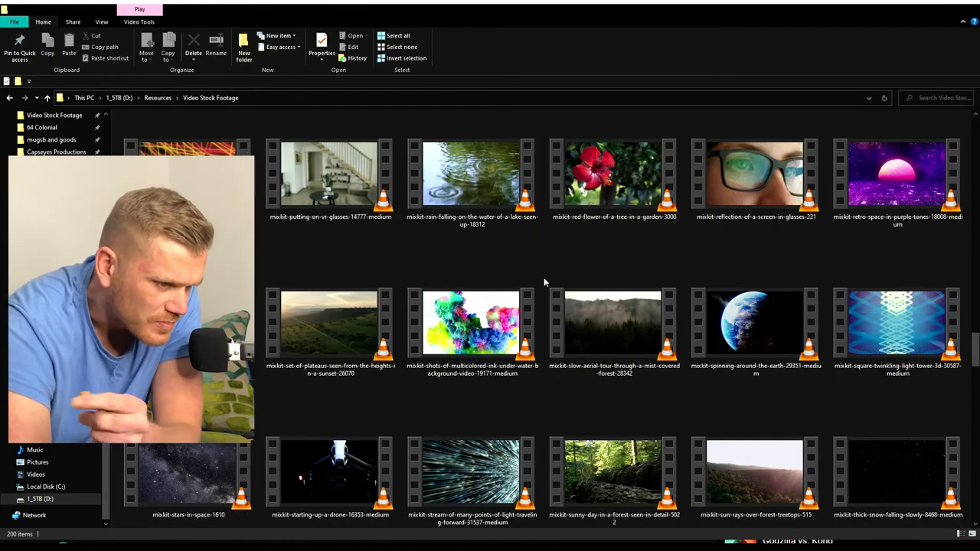
scroll(down, 3)
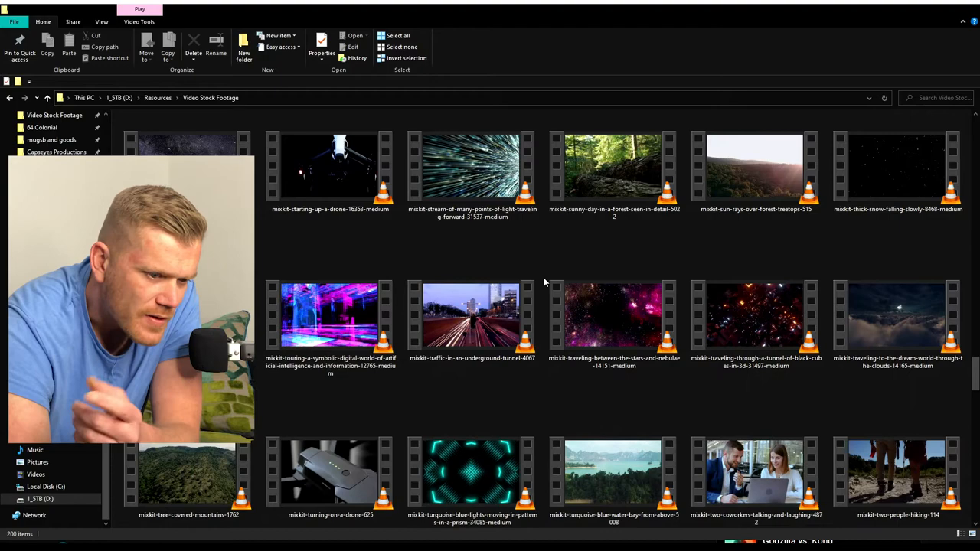
scroll(down, 3)
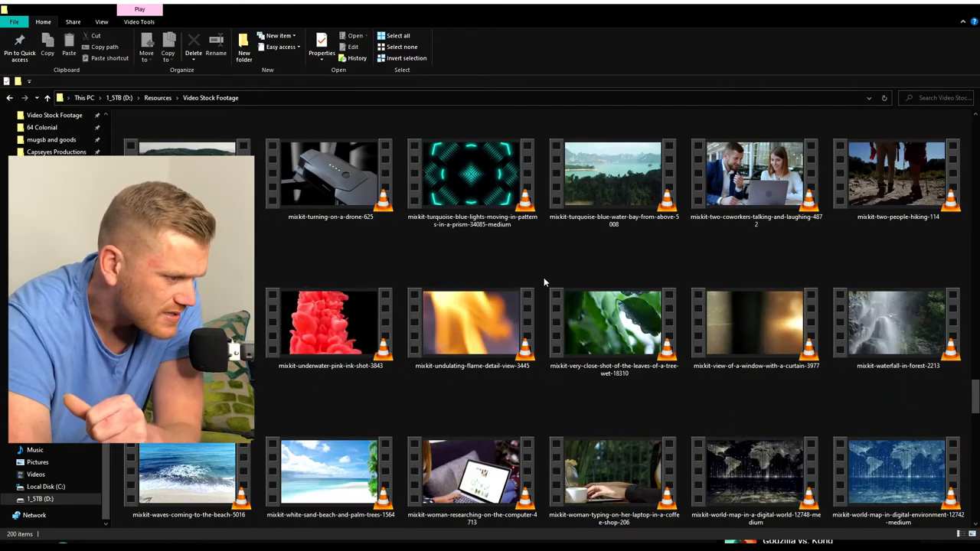
scroll(down, 3)
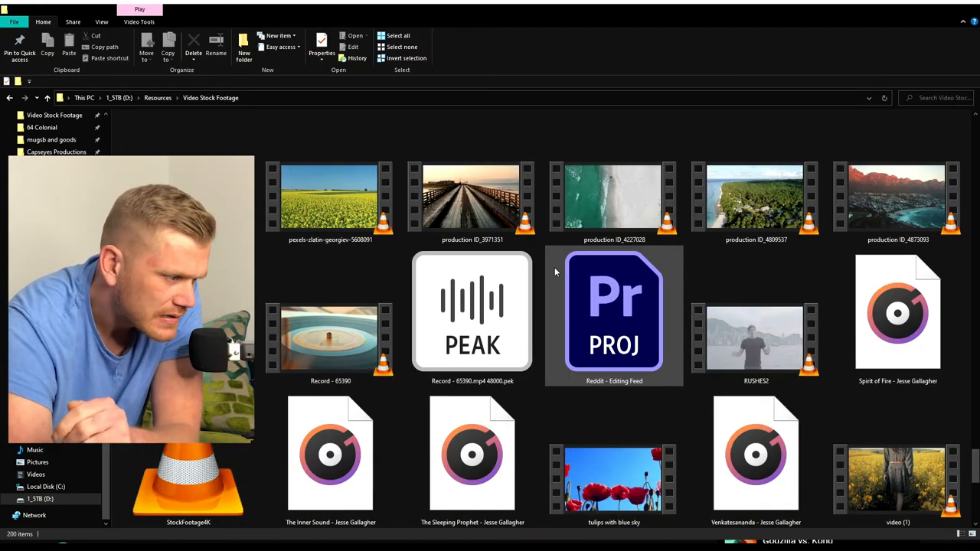
scroll(down, 3)
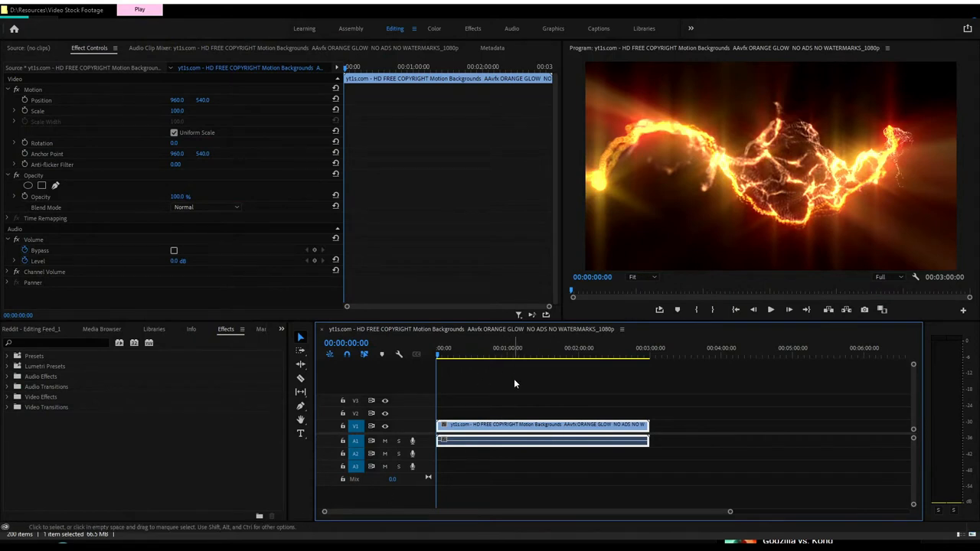
Select the orange glow fire clip on the timeline to show its Effect Controls.
click(770, 310)
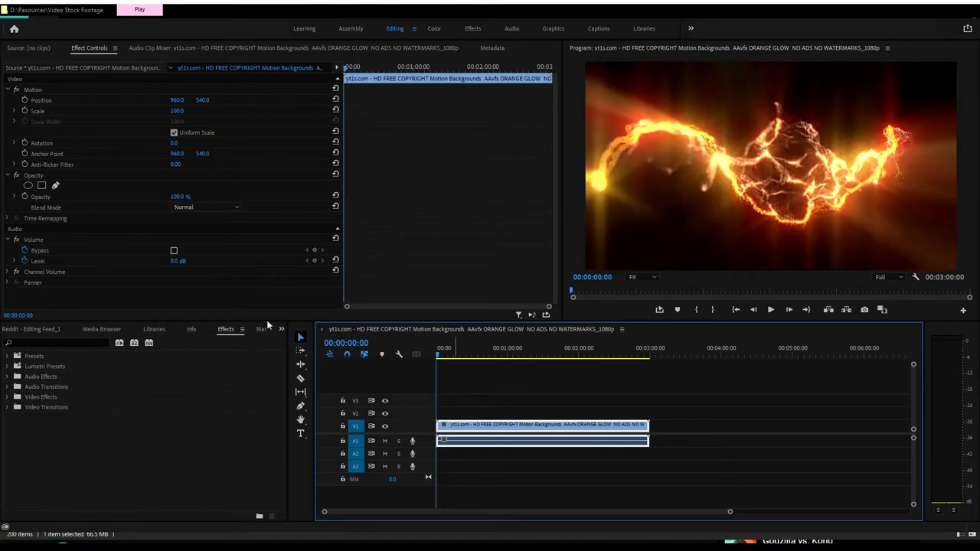
Find Fast Color Corrector by searching 'fast', apply it to the clip, and clear the search.
click(54, 343)
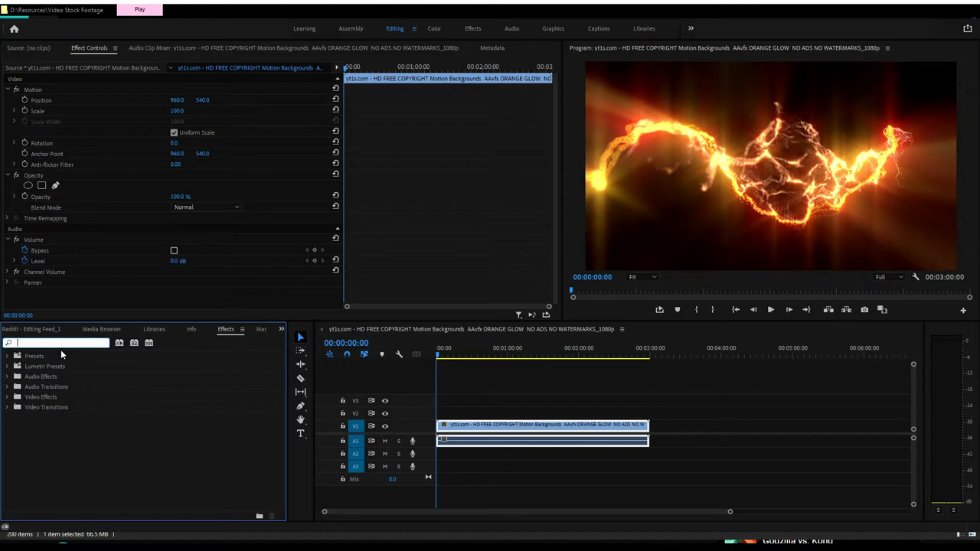
text(fast)
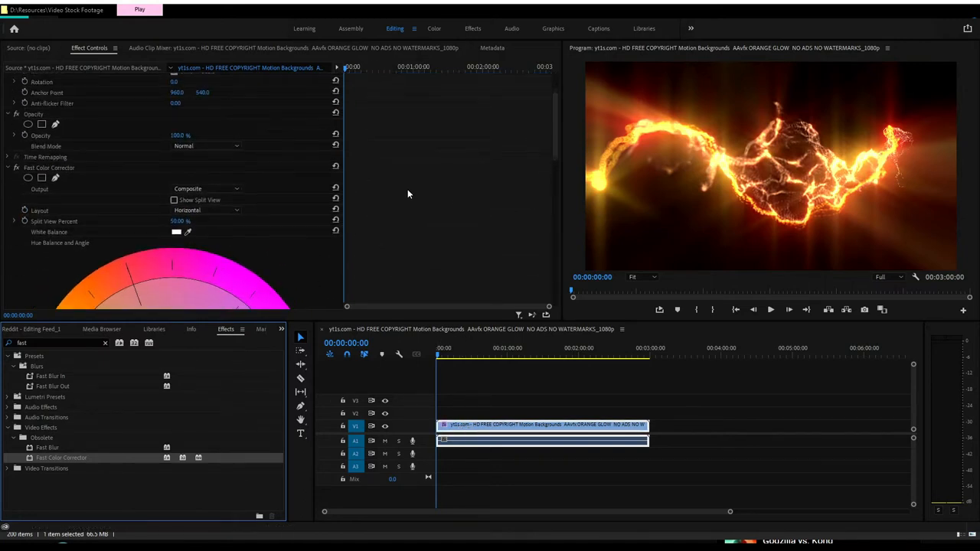
scroll(down, 3)
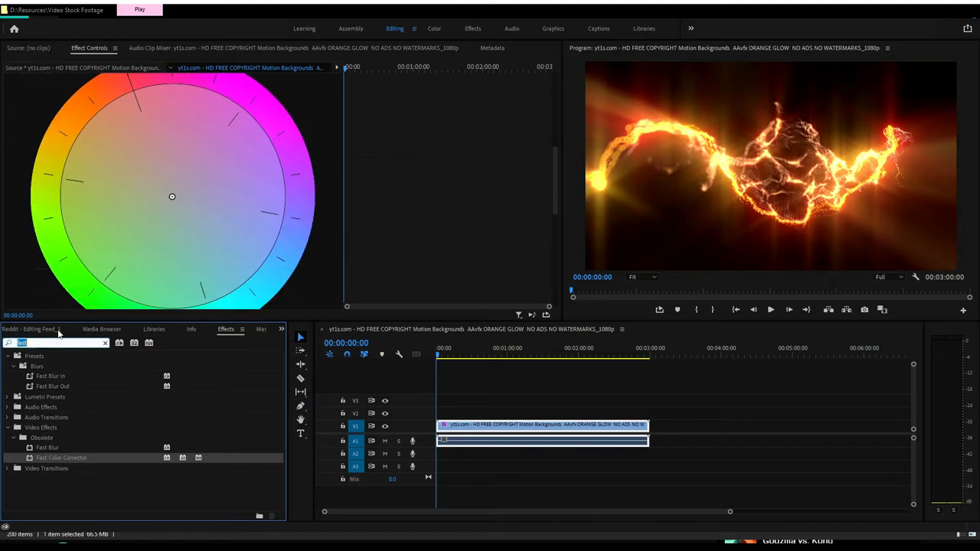
text(lum)
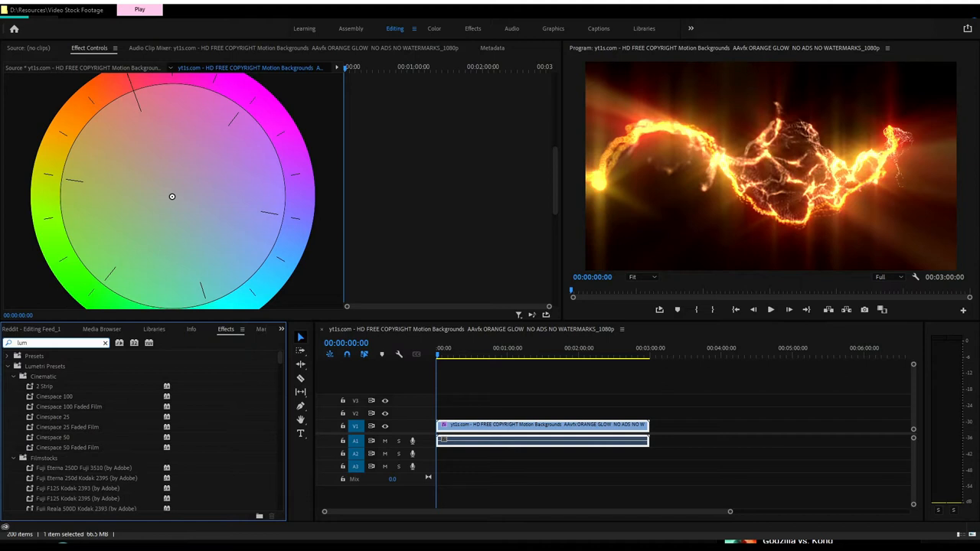
click(104, 343)
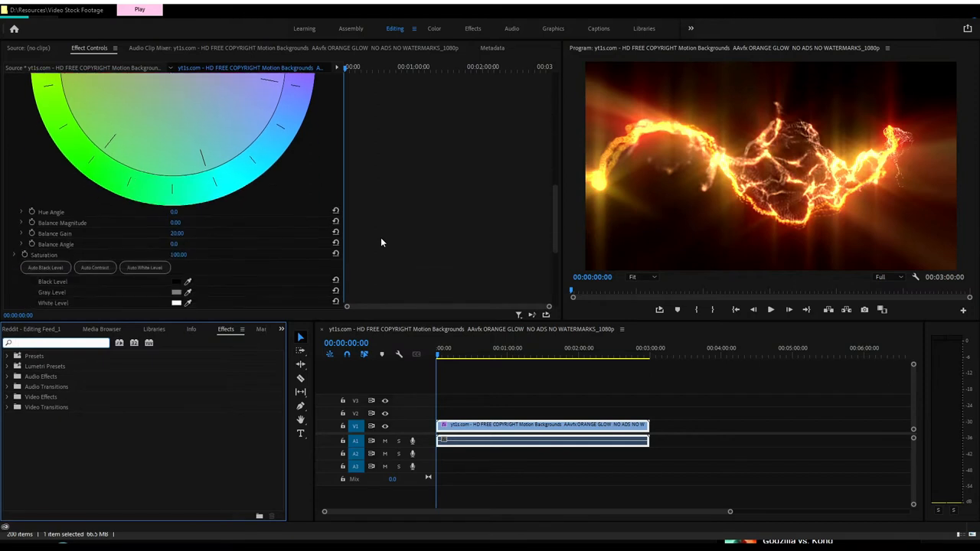
scroll(down, 3)
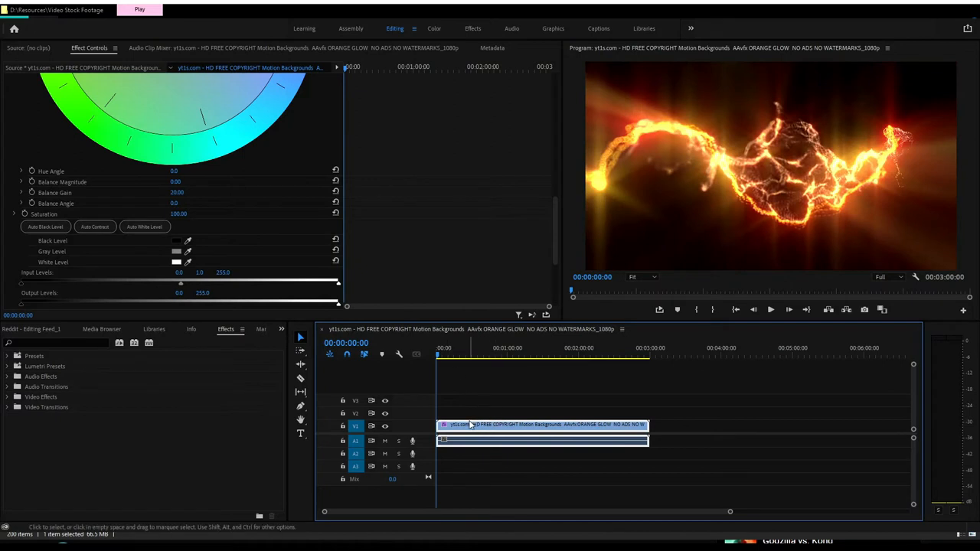
mouse_move(460, 297)
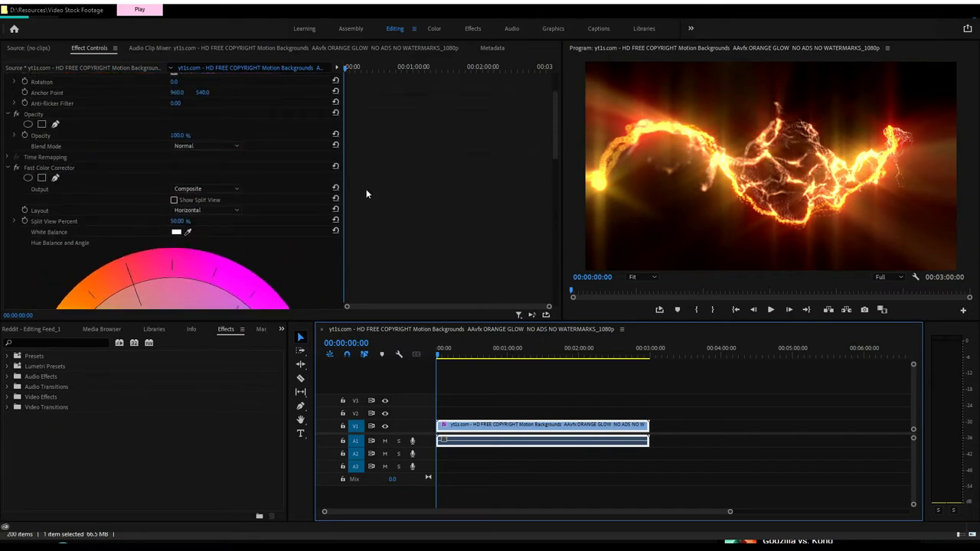
mouse_move(58, 173)
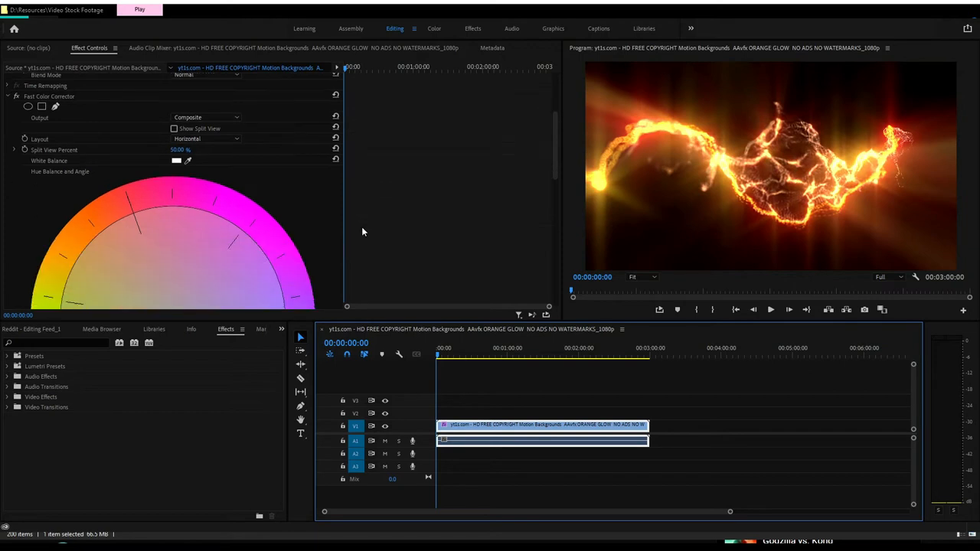
Scroll Effect Controls down to the Fast Color Corrector's Hue Angle setting.
scroll(down, 3)
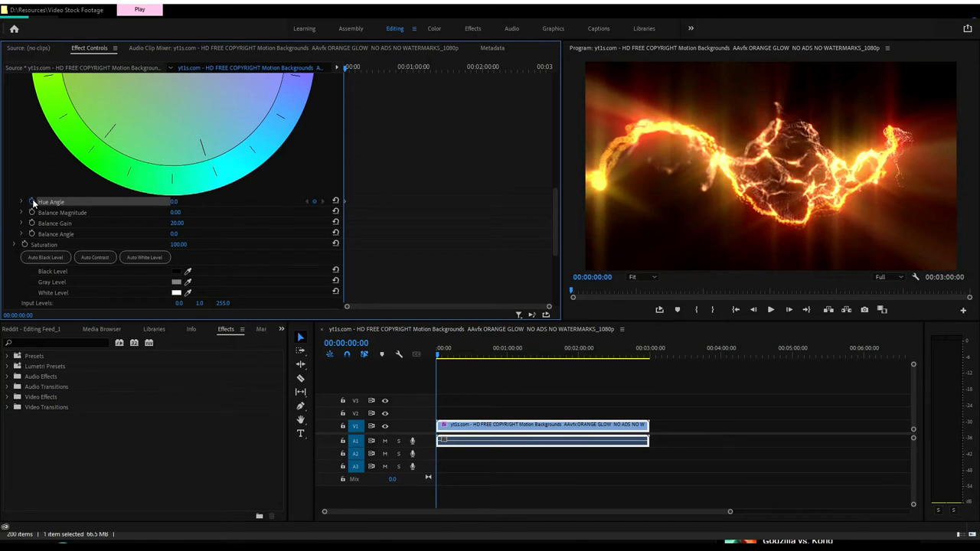
mouse_move(435, 187)
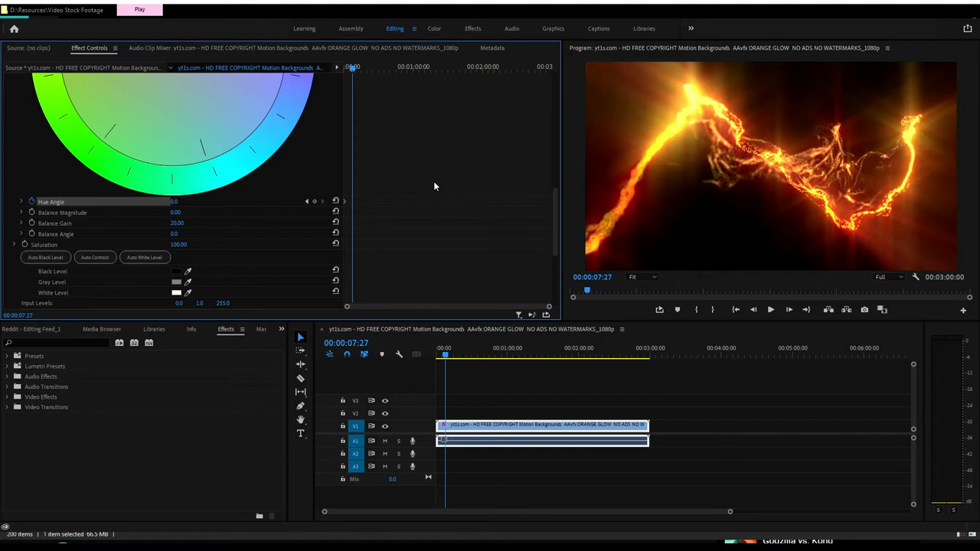
mouse_move(395, 177)
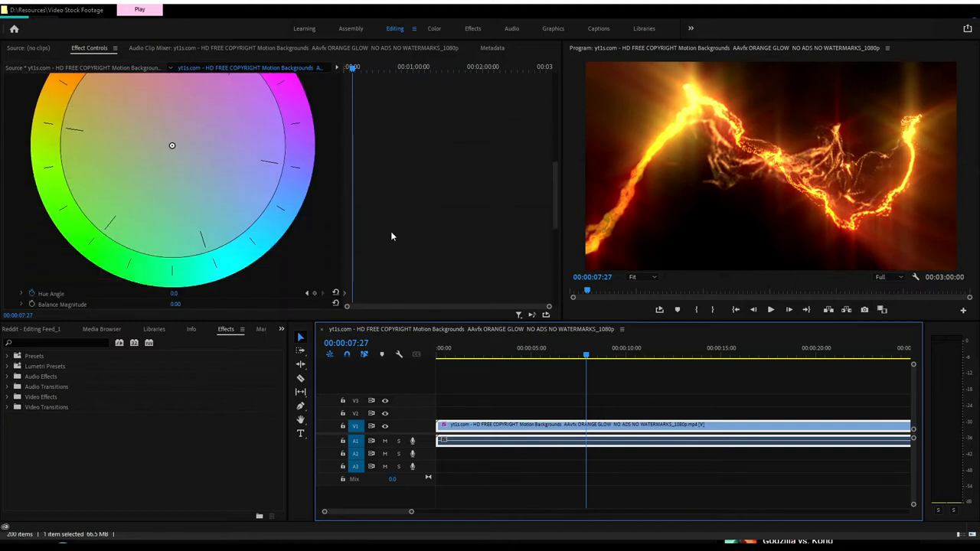
Rotate the Hue Angle so the fire glows pink-purple, then return the playhead to the clip start.
scroll(down, 3)
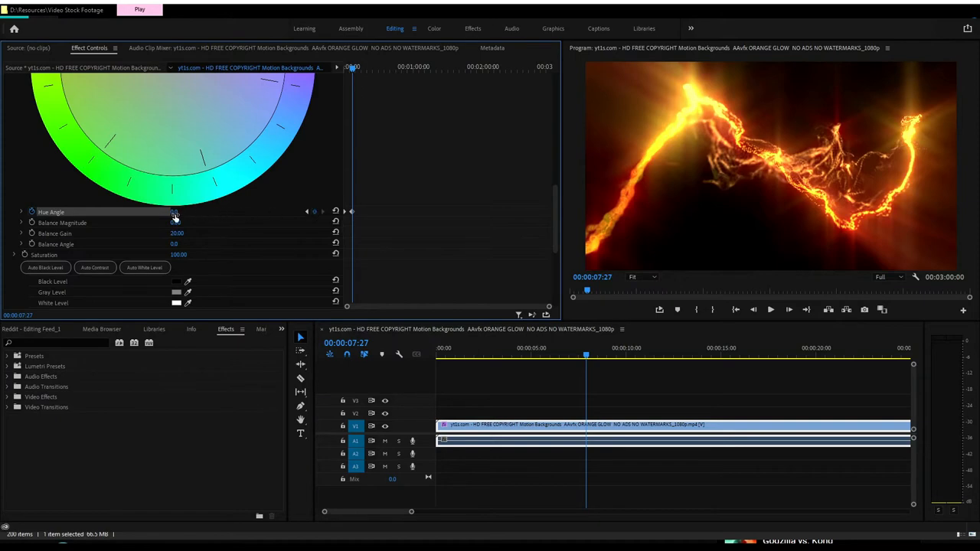
drag(172, 212, 176, 212)
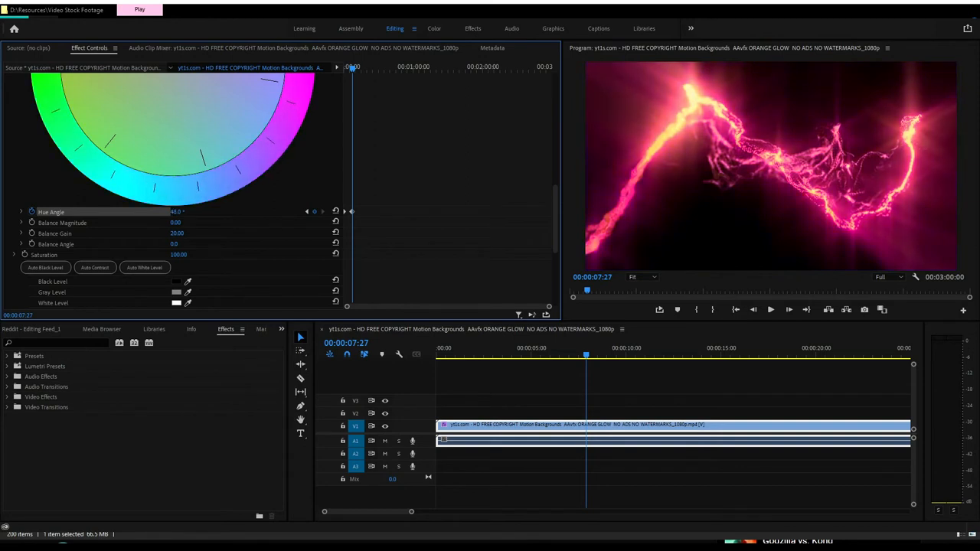
drag(176, 211, 214, 211)
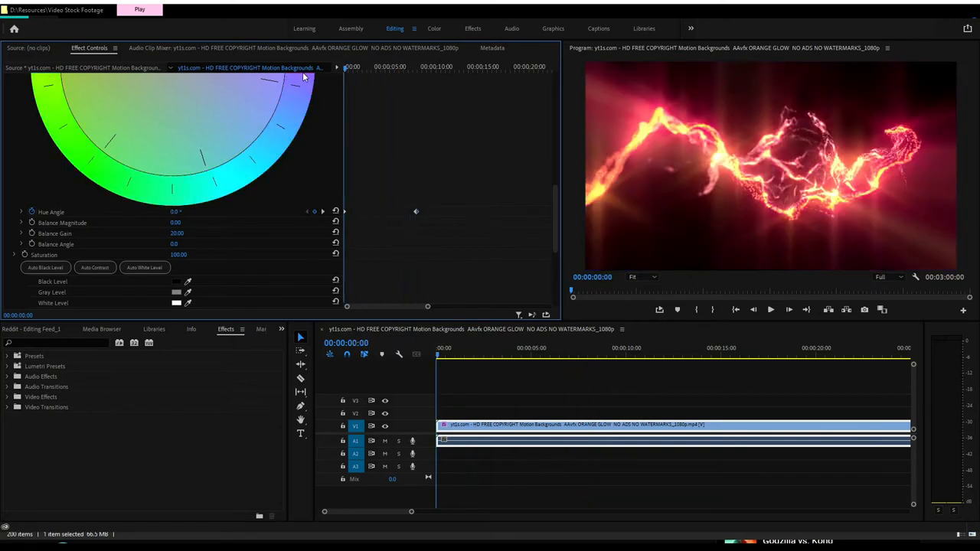
click(770, 309)
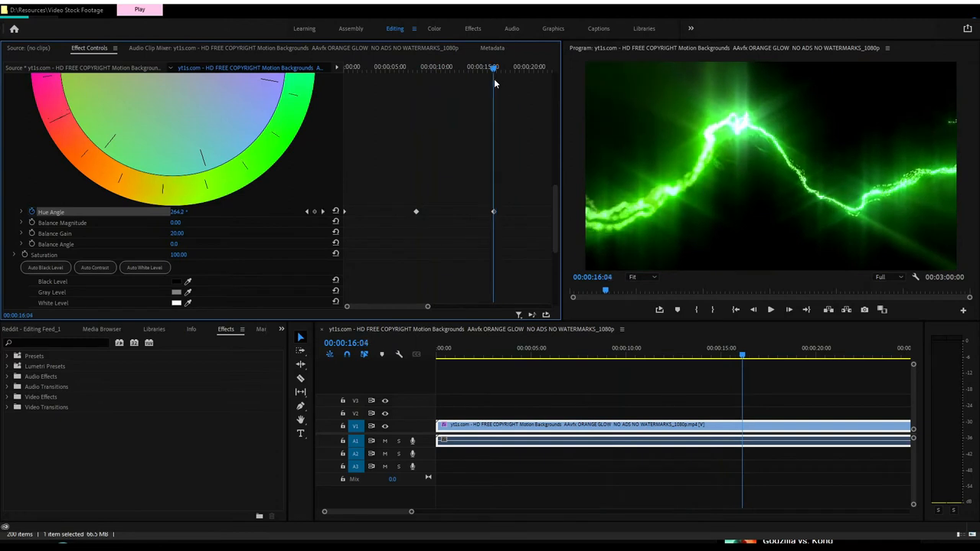
mouse_move(422, 194)
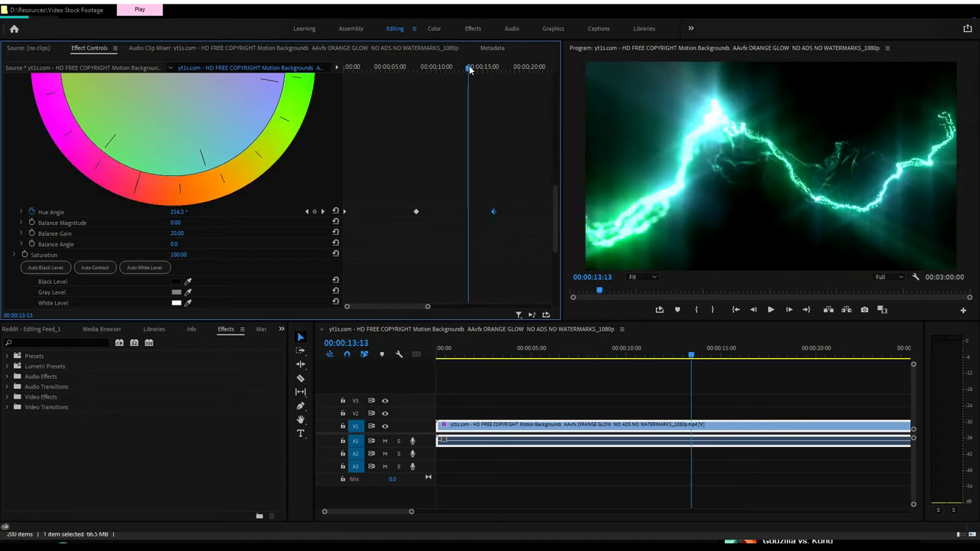
mouse_move(510, 196)
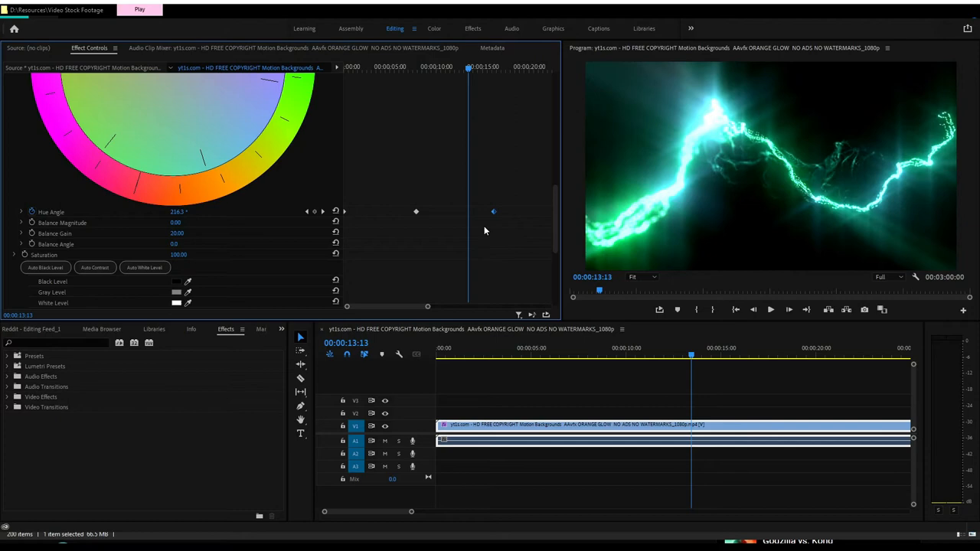
mouse_move(527, 104)
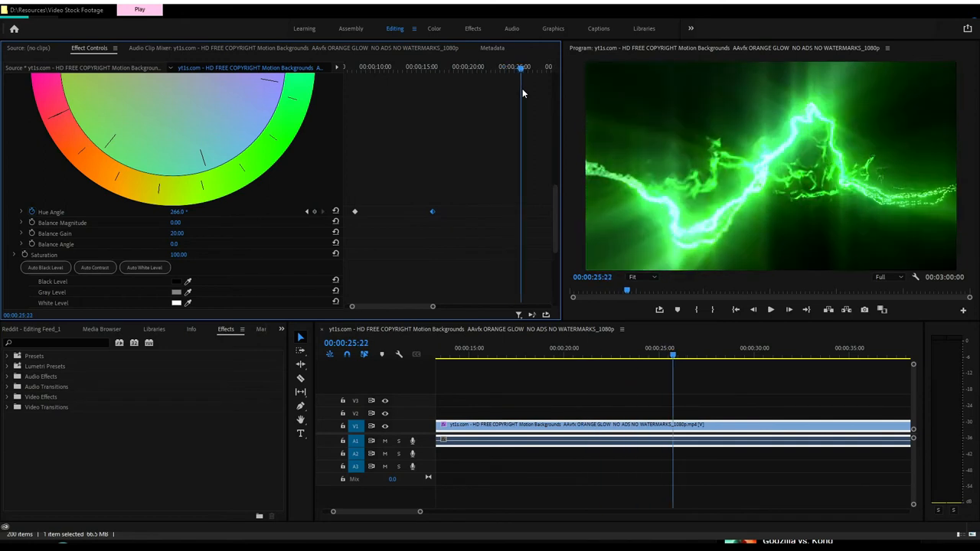
mouse_move(472, 178)
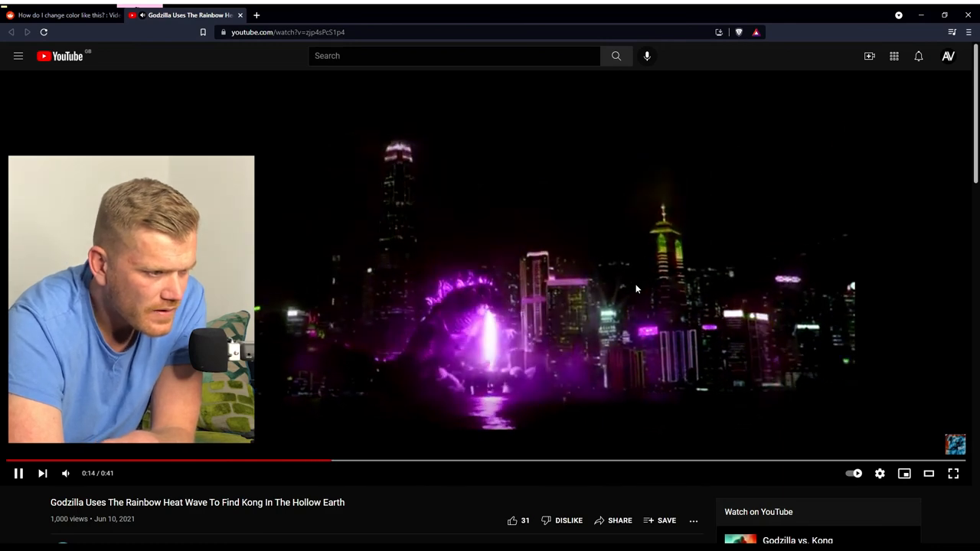
Pause the Godzilla video at 0:14 on the purple breath scene.
click(18, 474)
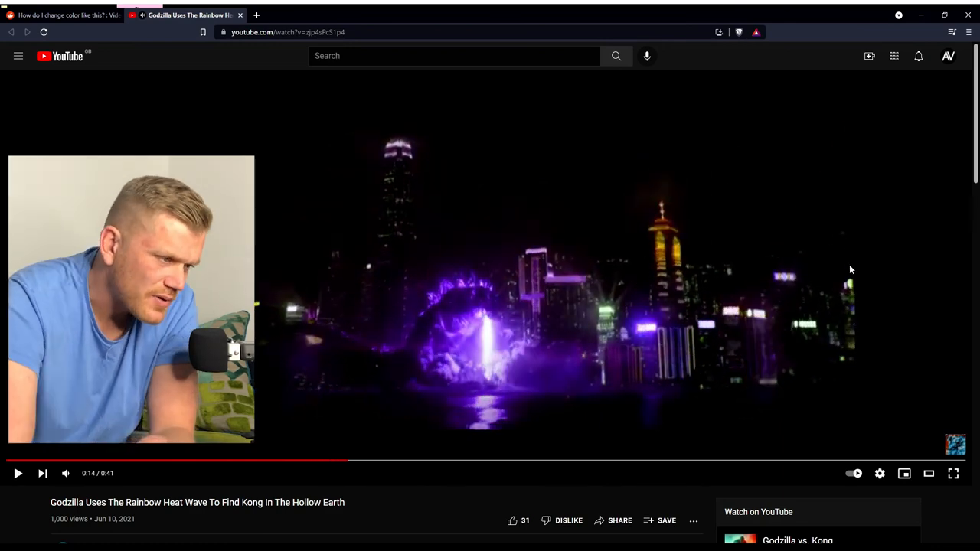